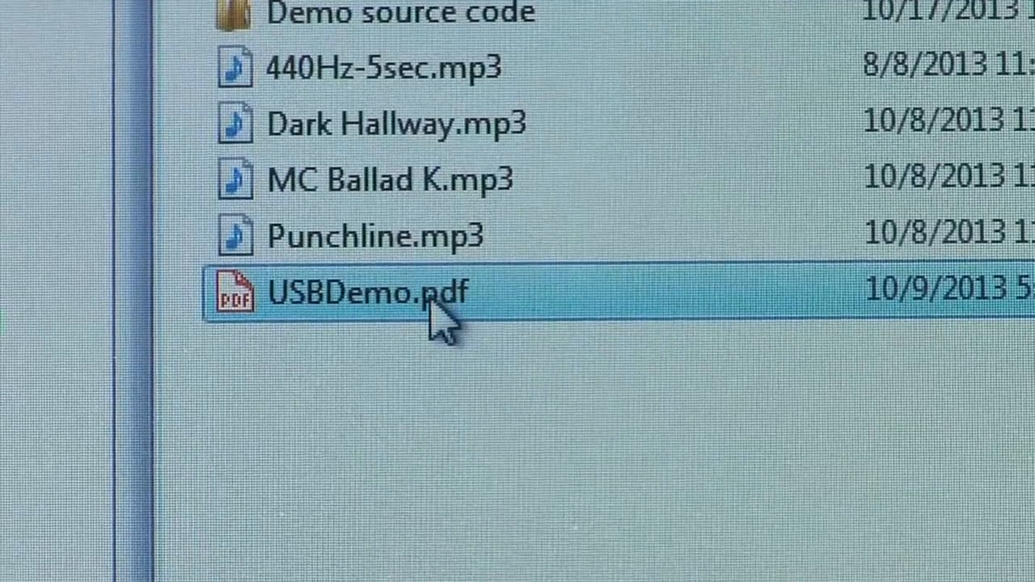
- Open the USBDemo.pdf guide from the file list
double_click(356, 292)
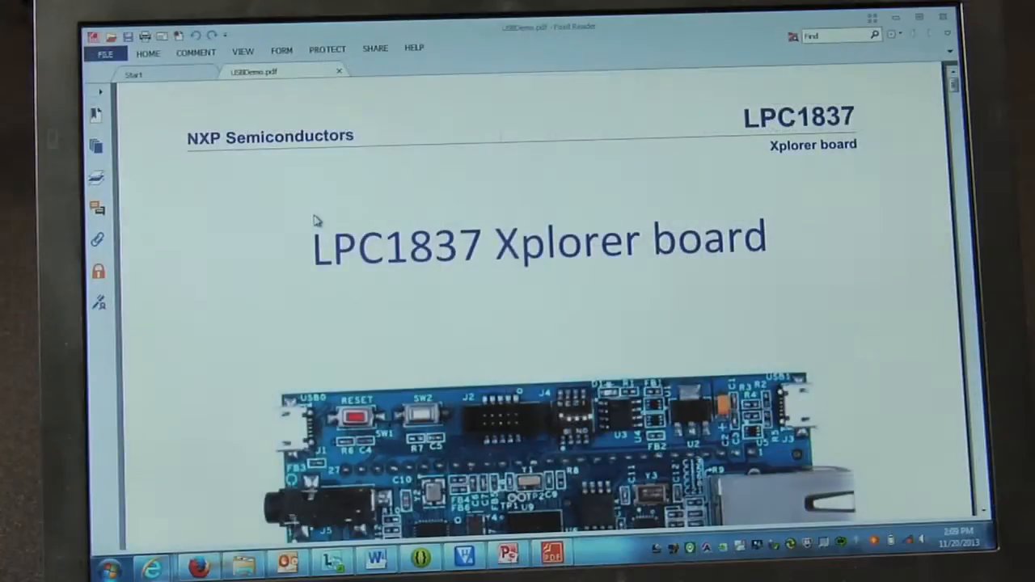
mouse_move(848, 304)
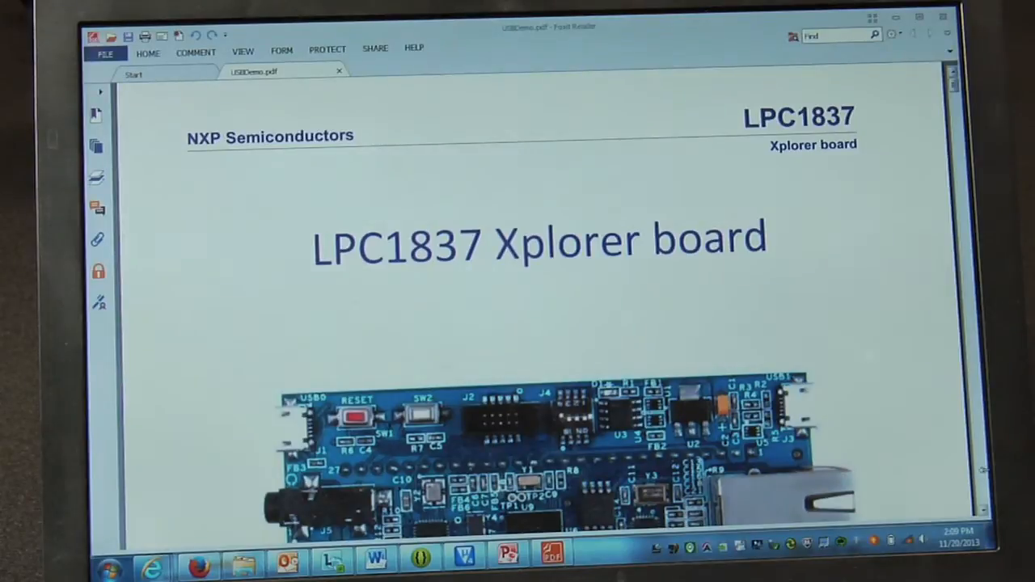
- Scroll the LPC1837 Xplorer board guide down to its Contents page
scroll(down, 3)
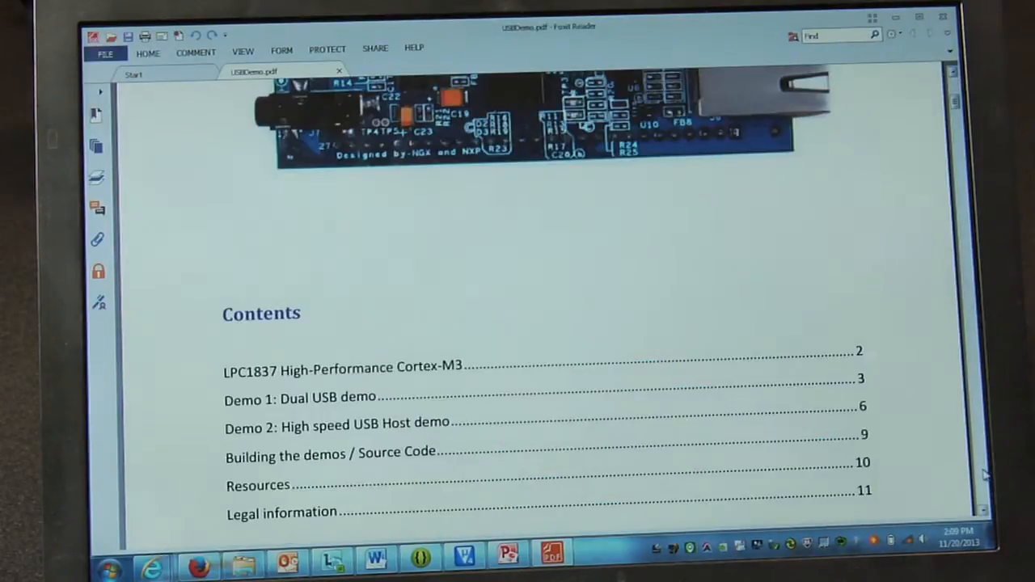
scroll(down, 3)
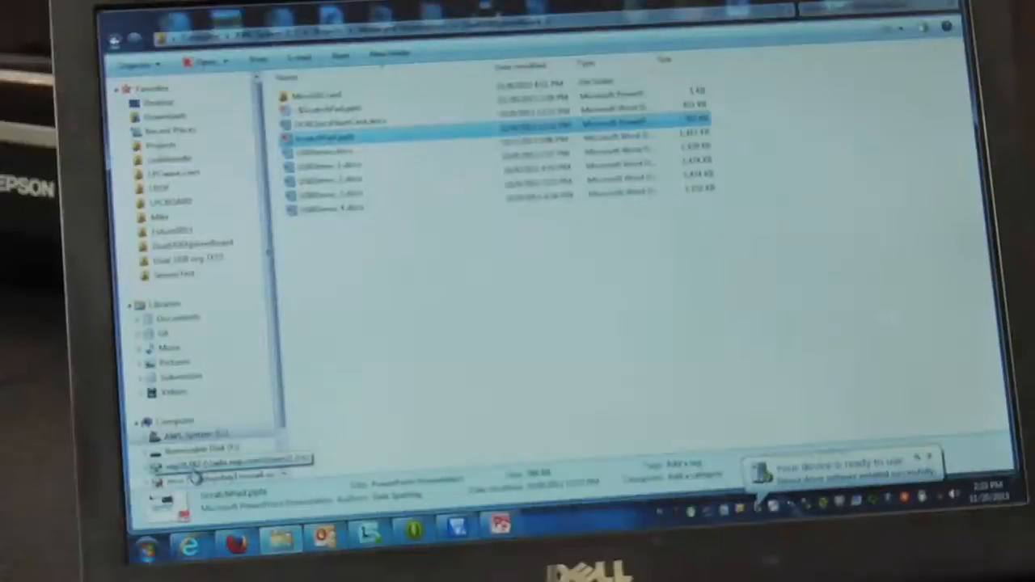
- Select Removable Disk in the navigation pane to list the copied MP3 files
click(202, 444)
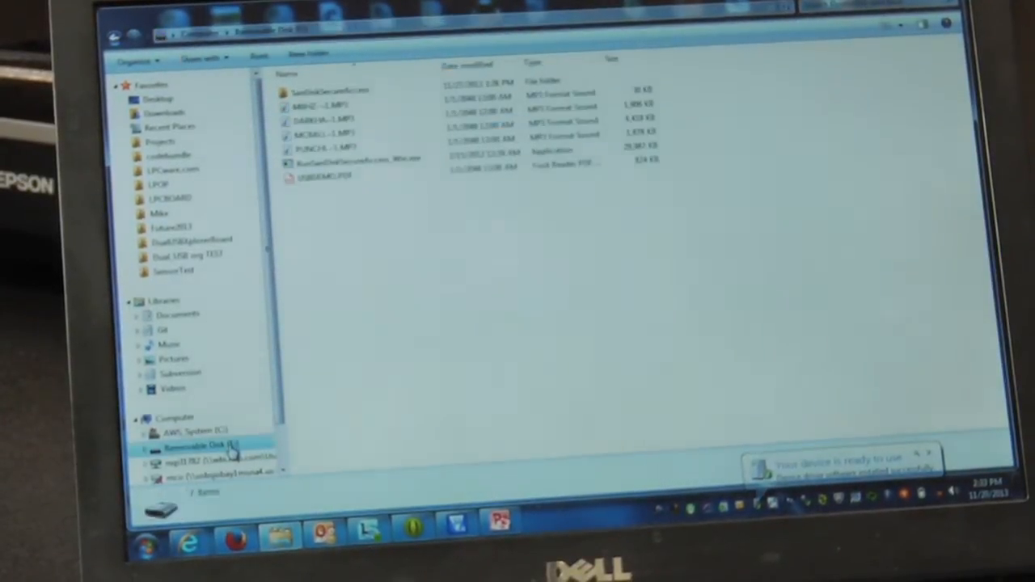